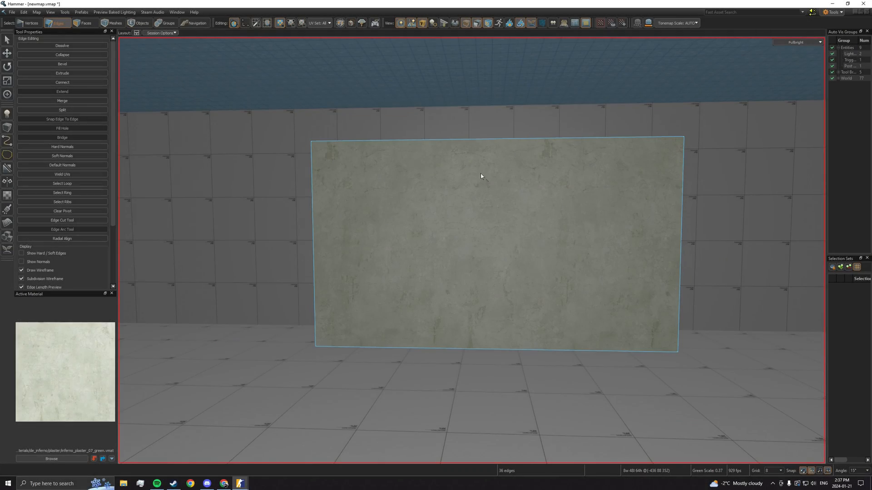
# Step: Add vertical and horizontal Connect cuts across the wall face and select a vertical grid loop
pyautogui.click(493, 141)
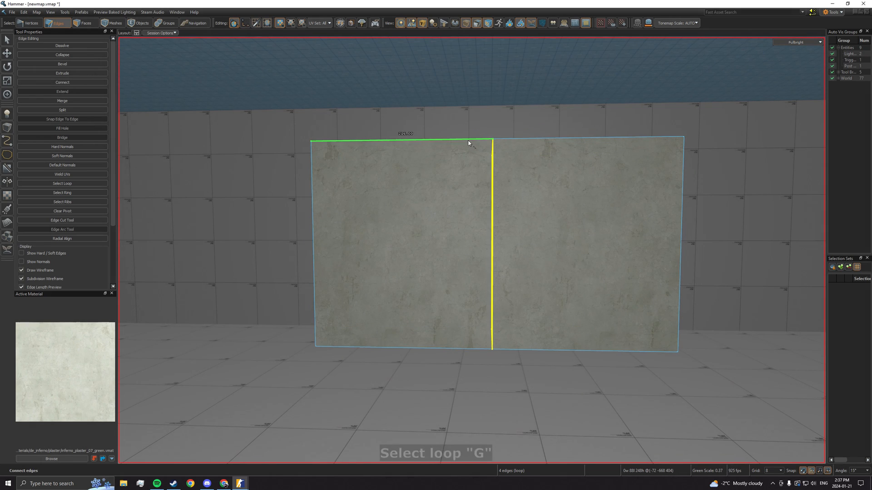
pyautogui.press('v')
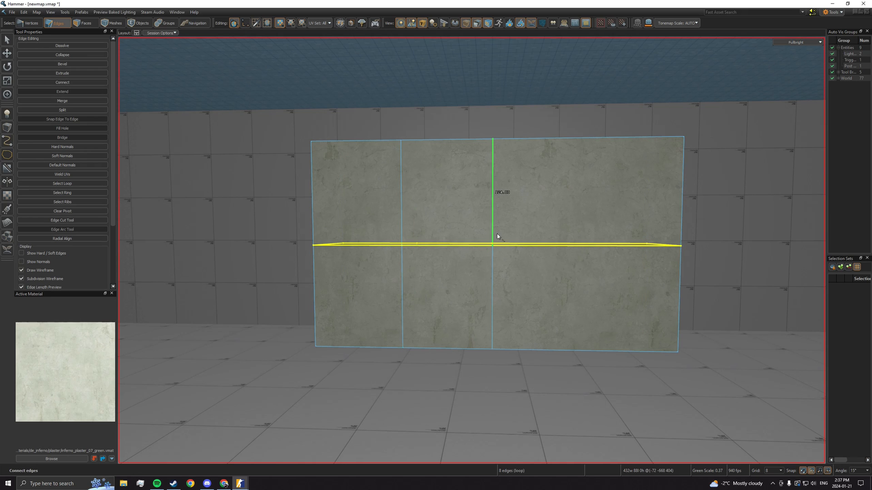
pyautogui.click(445, 246)
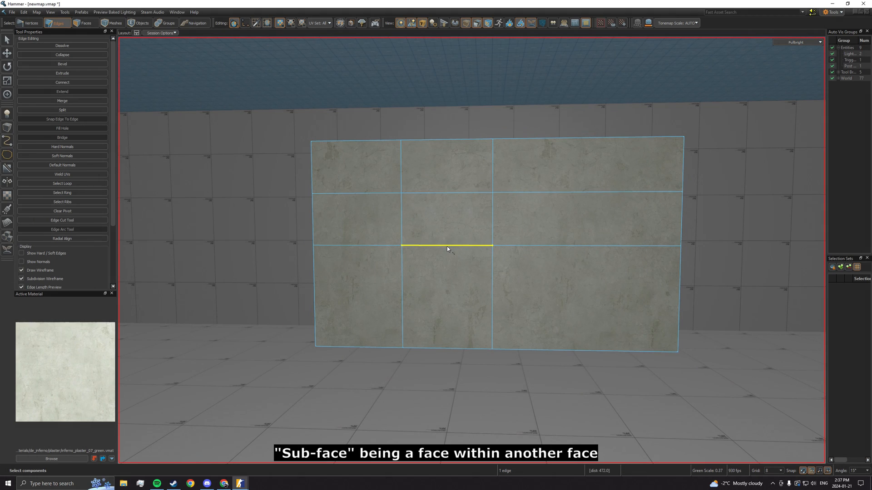
pyautogui.click(62, 184)
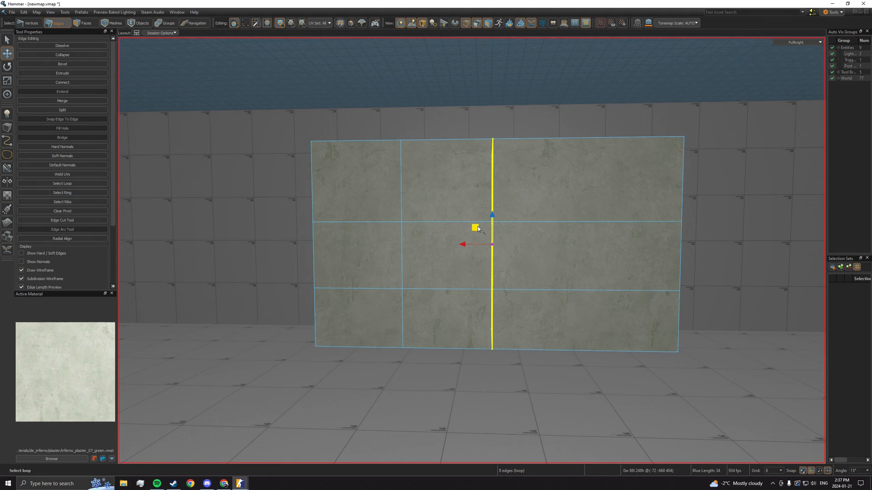
# Step: Extrude the grid faces inward into a square niche and an arched niche on orange plaster
pyautogui.click(85, 23)
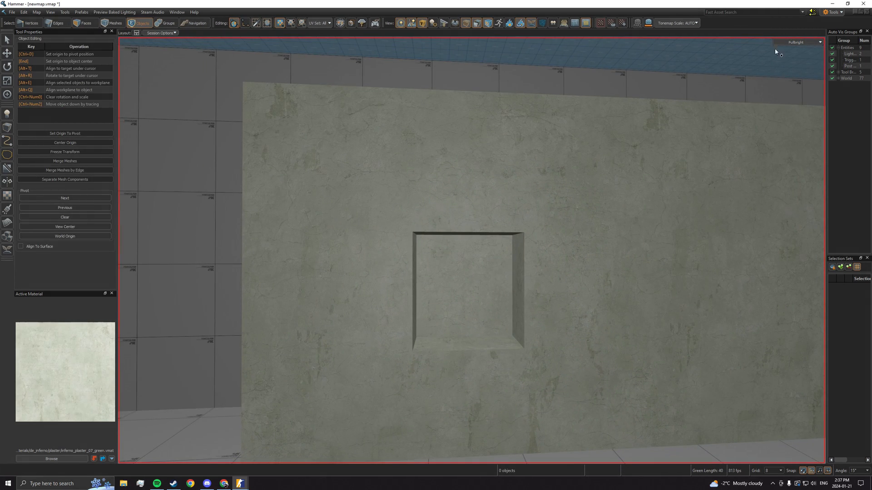
pyautogui.click(795, 42)
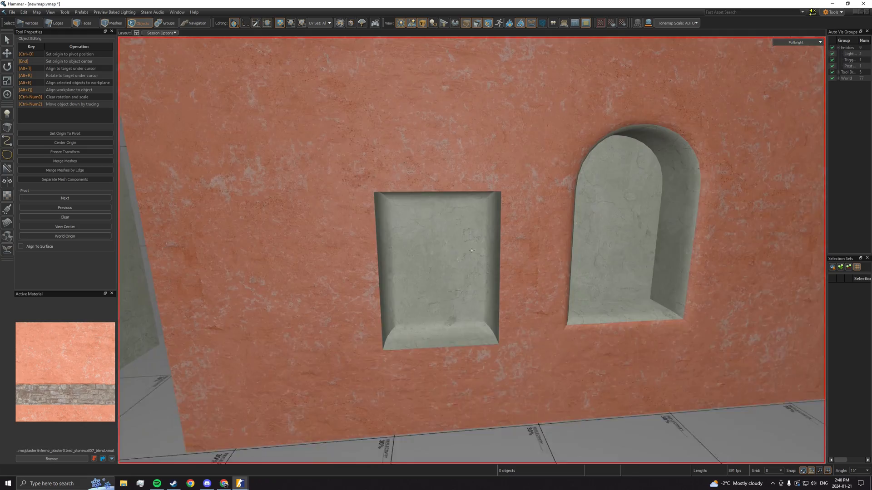
# Step: Switch the viewport render mode to 3D Tools Visualization for edge work
pyautogui.click(796, 42)
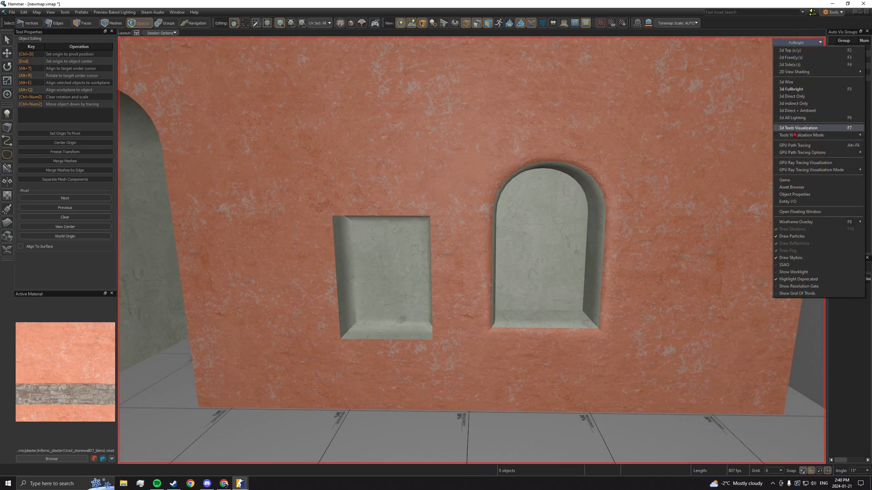
pyautogui.click(794, 145)
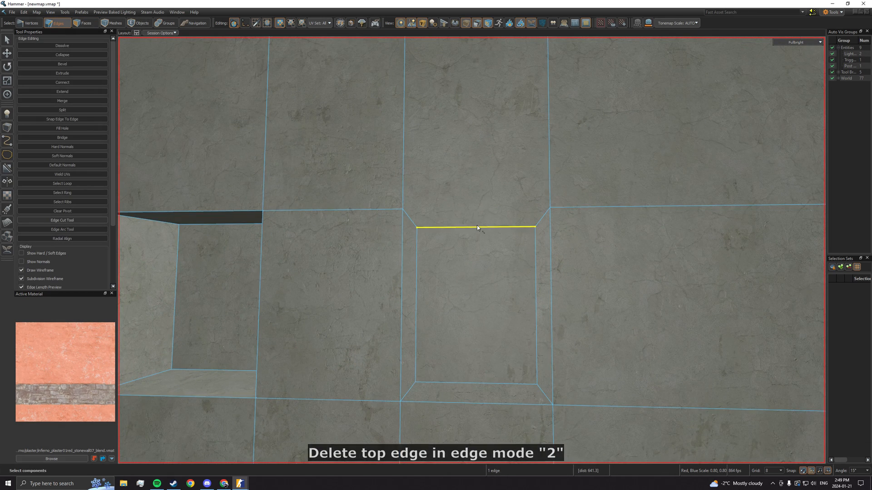
# Step: Square off the rectangular niche's back face and return the viewport to Fullbright
pyautogui.click(85, 22)
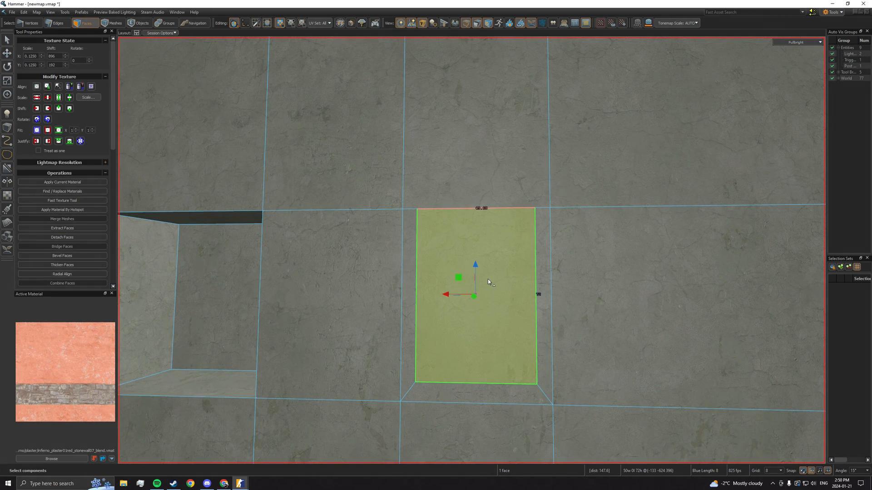
pyautogui.click(58, 22)
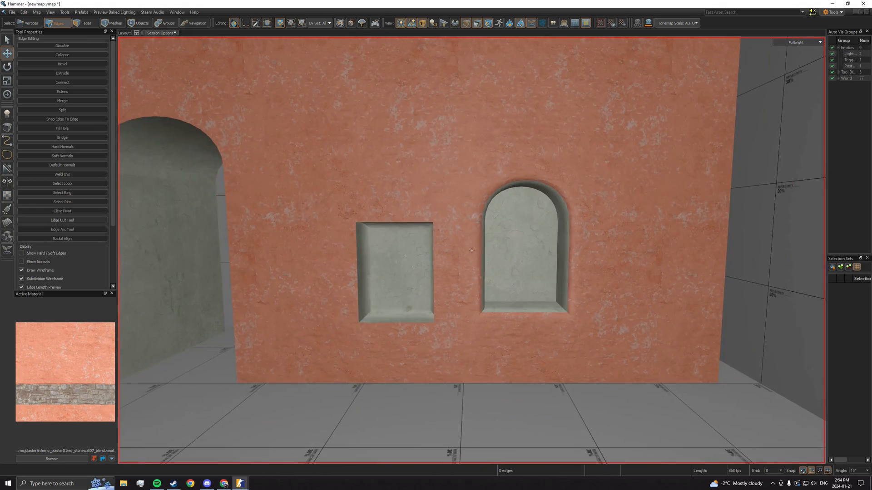
# Step: Bevel the arch opening edges with Steps 2, Shape 0.73, Width 8
pyautogui.click(521, 239)
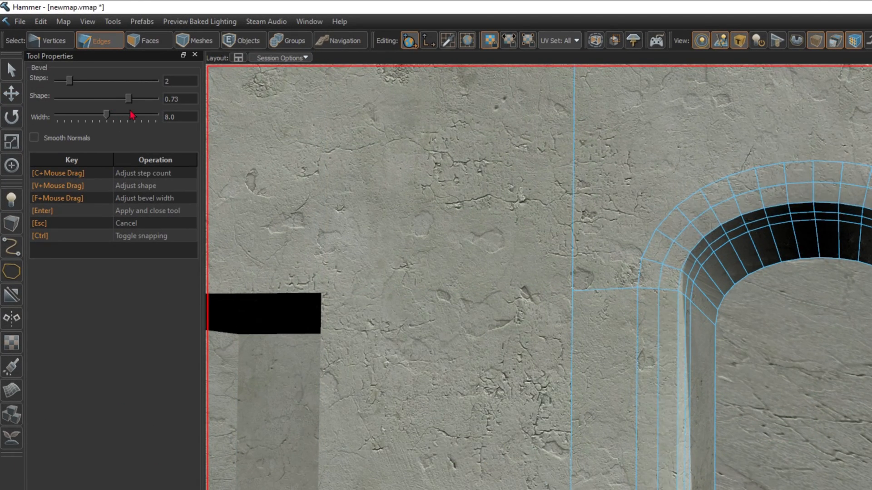
pyautogui.moveTo(128, 98); pyautogui.dragTo(105, 98)
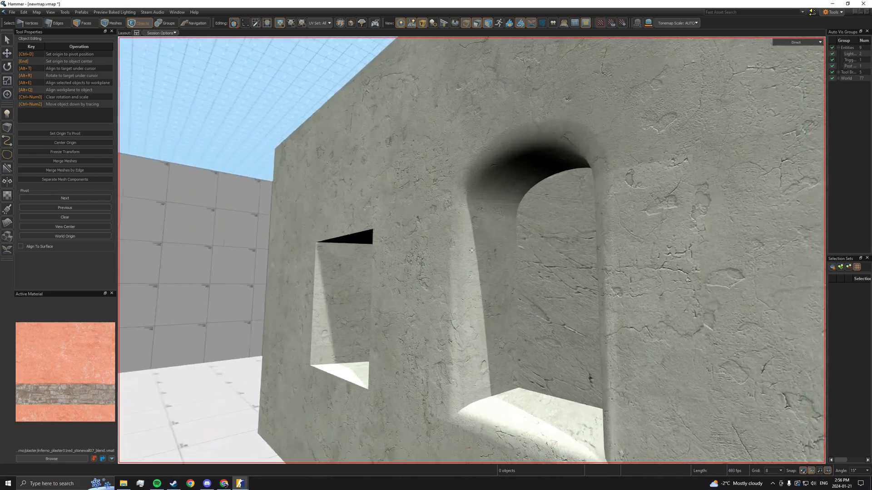
# Step: Bevel the square niche opening loop with Steps 2, Shape 1.00, Width 8, Smooth Normals off
pyautogui.click(56, 23)
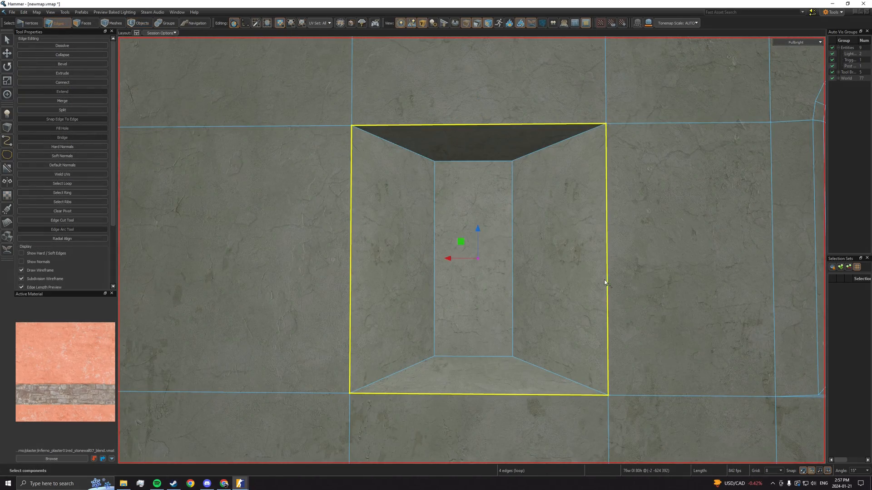
pyautogui.click(63, 64)
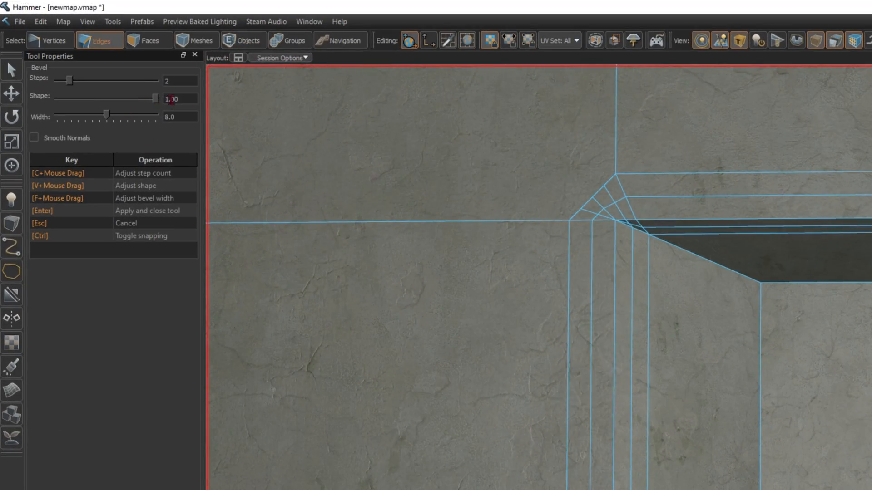
pyautogui.moveTo(106, 114); pyautogui.dragTo(91, 114)
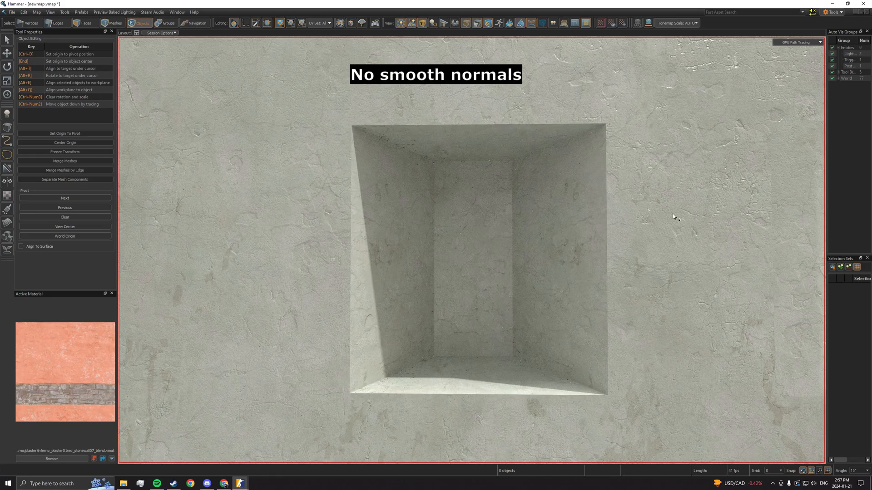
# Step: Translate selected niche edges to refine the openings' shape
pyautogui.click(57, 23)
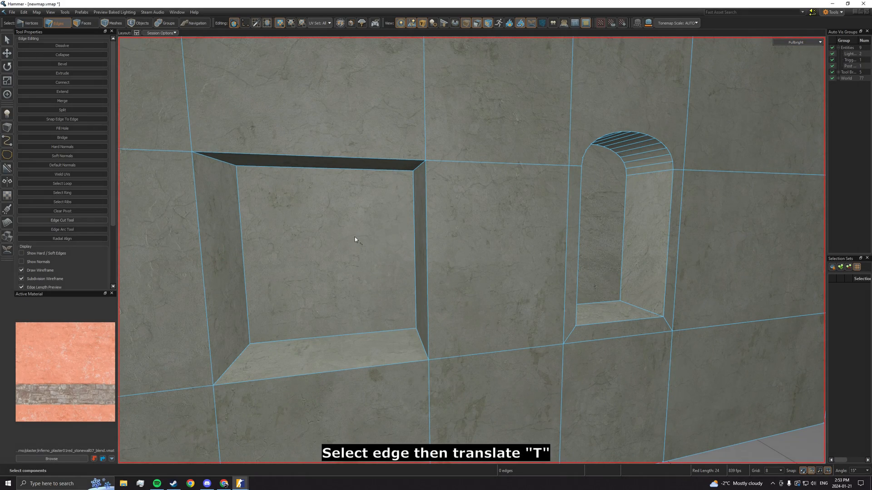
pyautogui.click(239, 256)
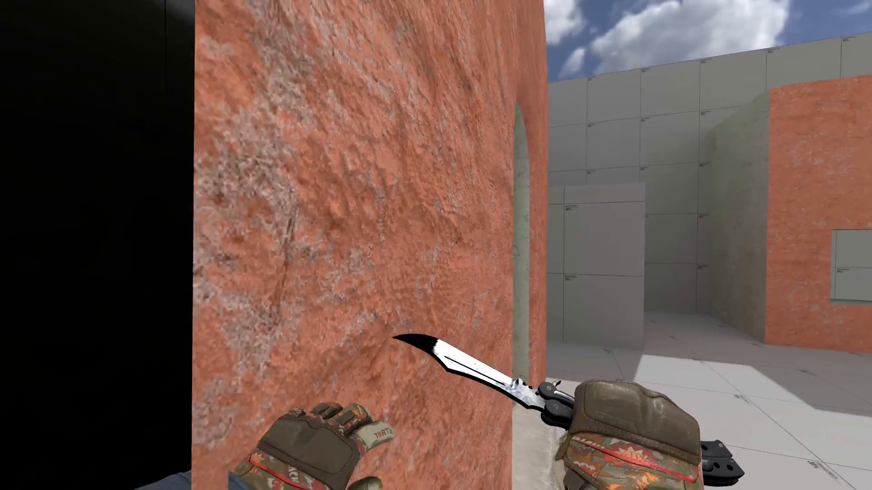
pyautogui.moveTo(436, 245)
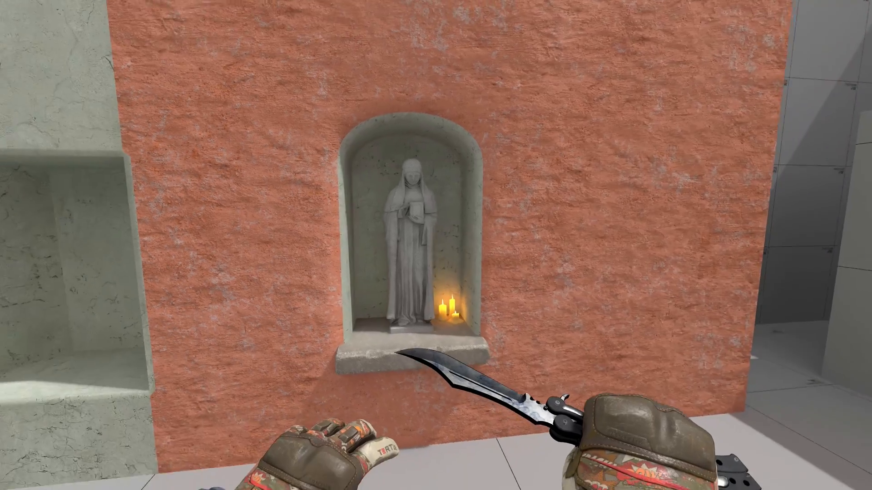